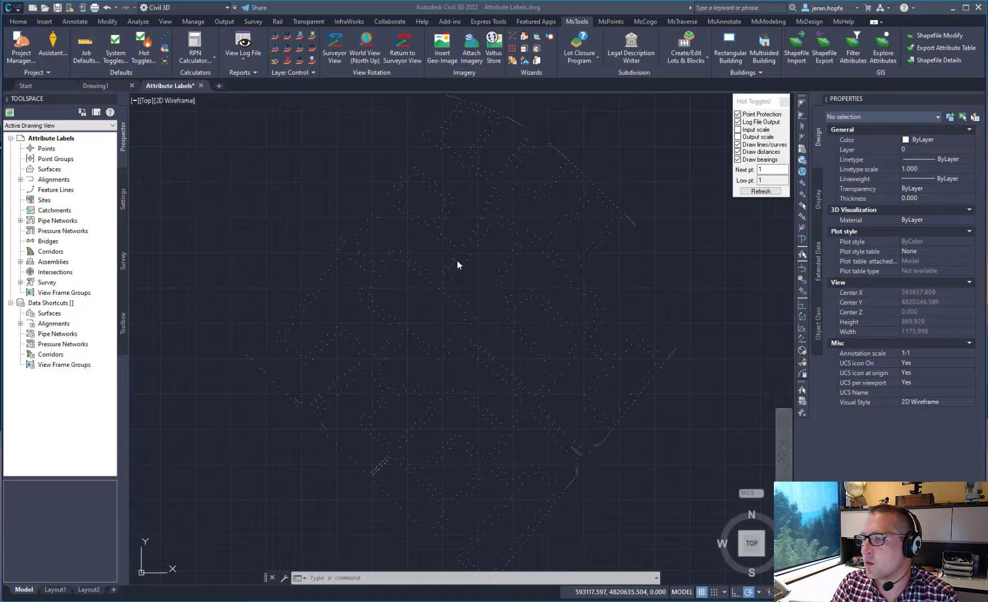
{"action": "mouse_move", "coordinate": [380, 171]}
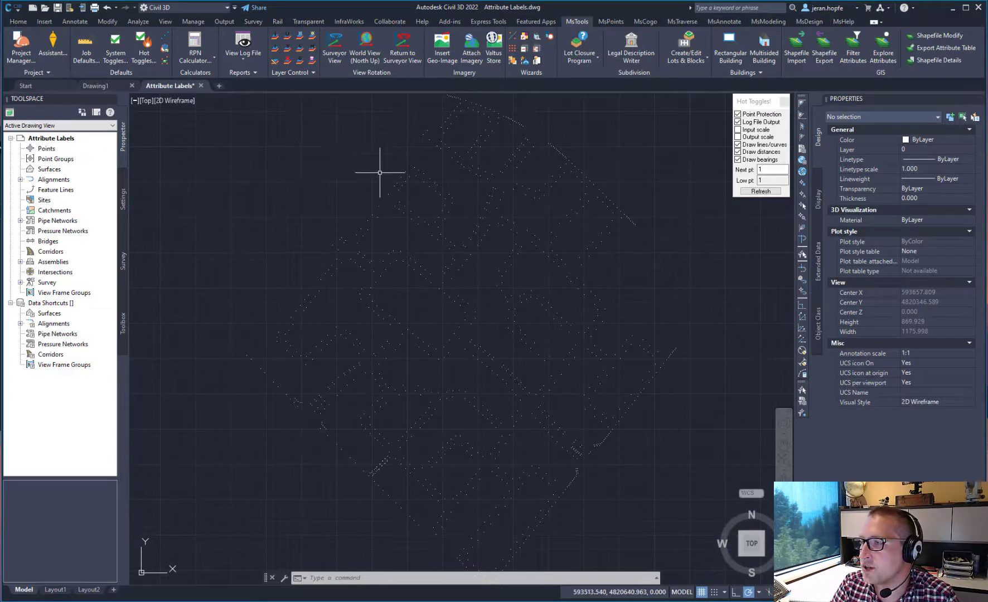
{"action": "mouse_move", "coordinate": [391, 190]}
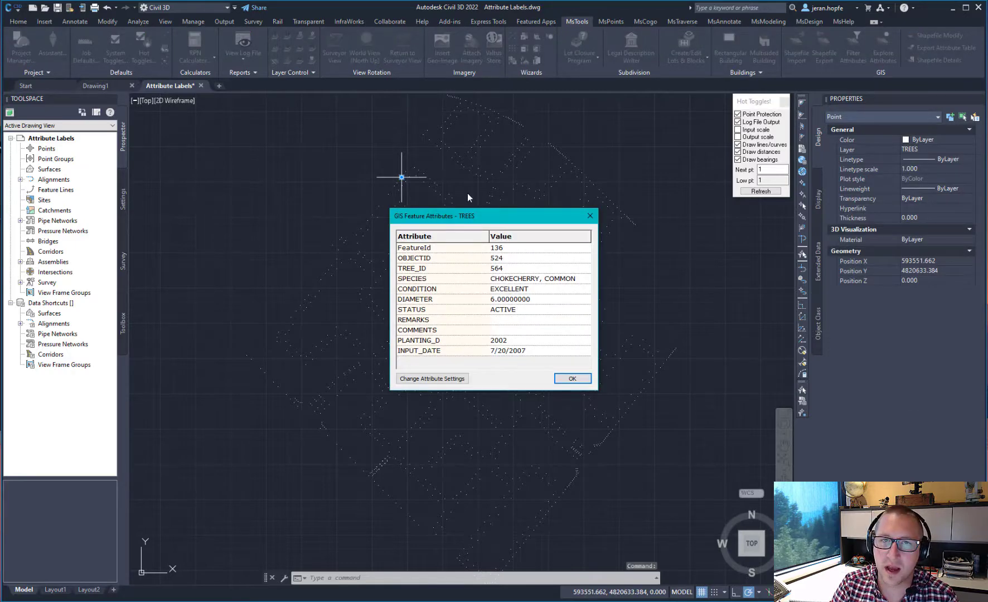
- Auto-add points to all tree objects, starting at point ID 1 with description TREES
{"action": "left_click", "coordinate": [571, 378]}
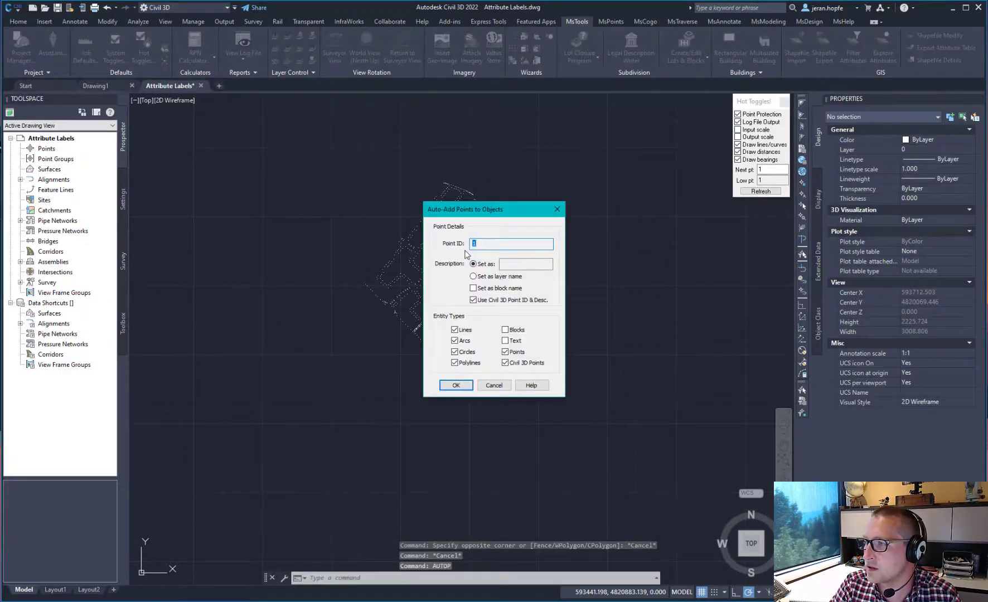
{"action": "type", "text": "TREES"}
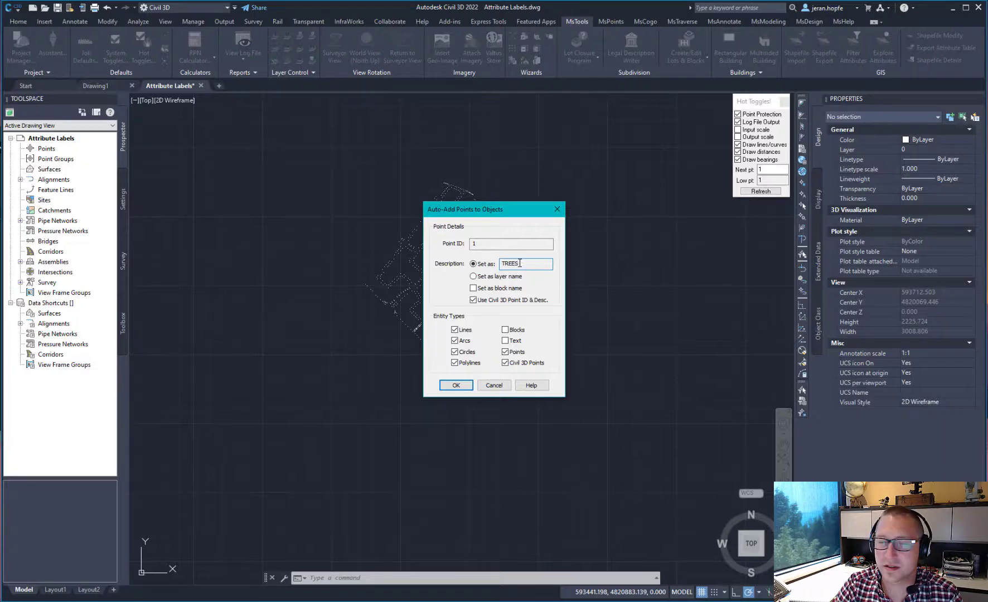
{"action": "left_click", "coordinate": [455, 385]}
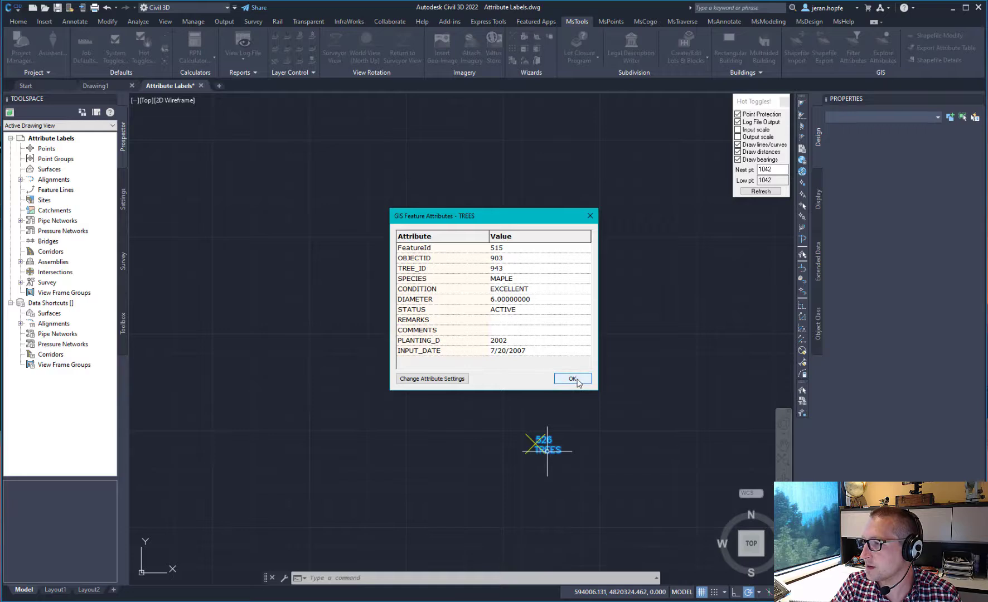
- Close the maple's GIS attributes window to reveal point 526 labelled TREES
{"action": "left_click", "coordinate": [572, 383]}
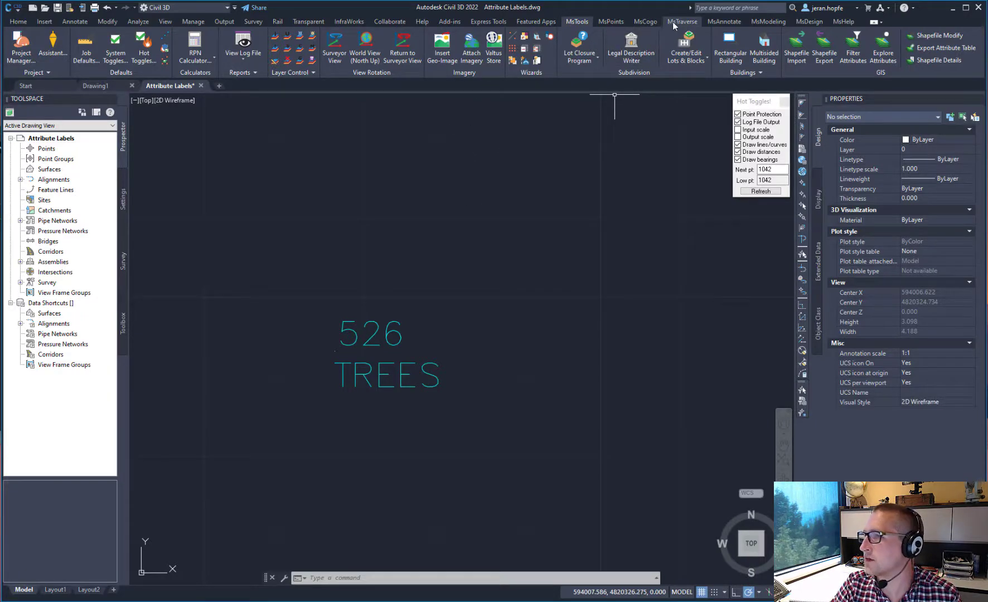
- In the MsTraverse AutoMAP Library, add entry TREES with plotted description 'Tree'
{"action": "left_click", "coordinate": [681, 21]}
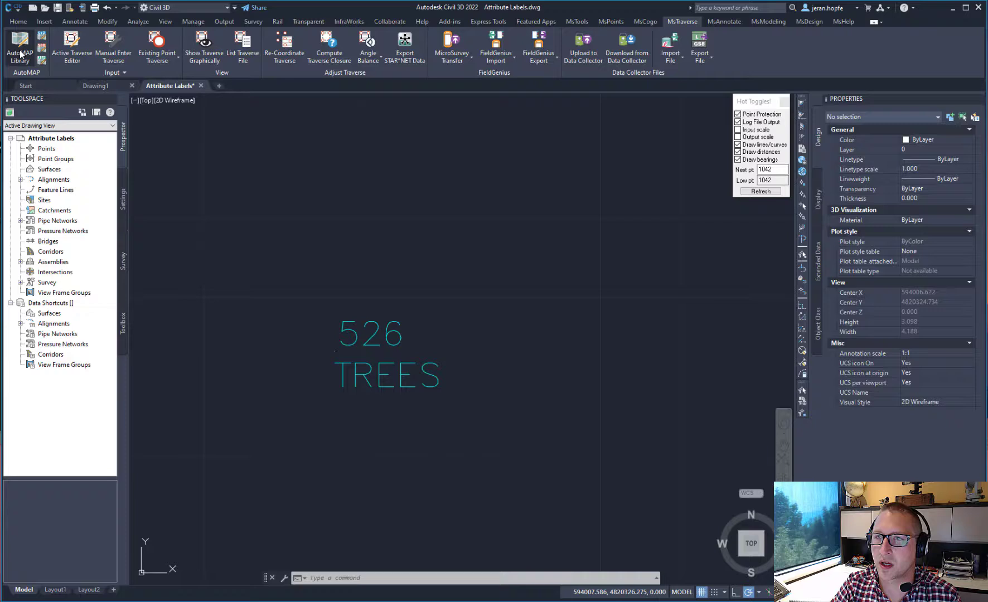
{"action": "left_click", "coordinate": [19, 48]}
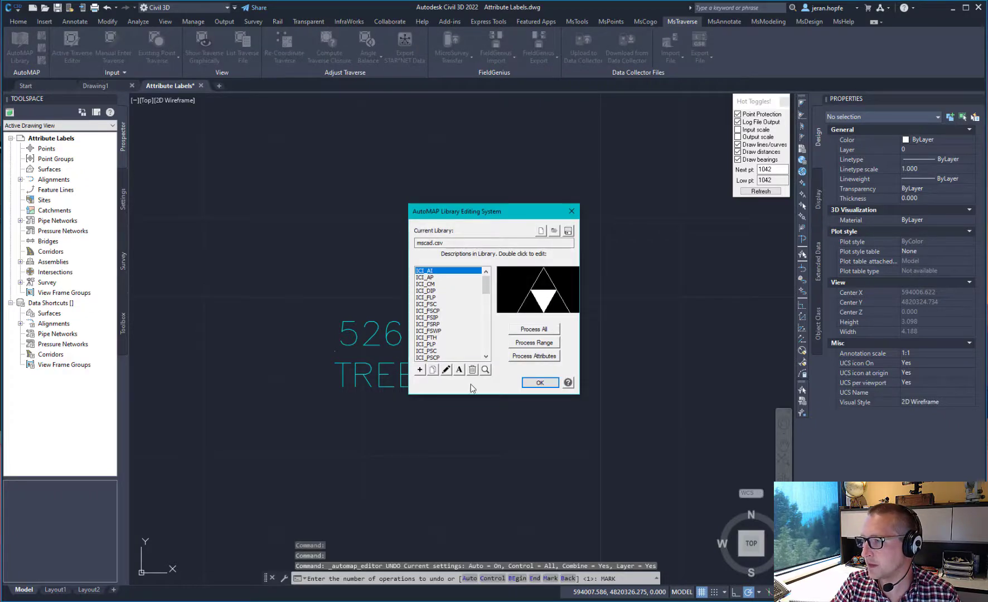
{"action": "left_click", "coordinate": [419, 371]}
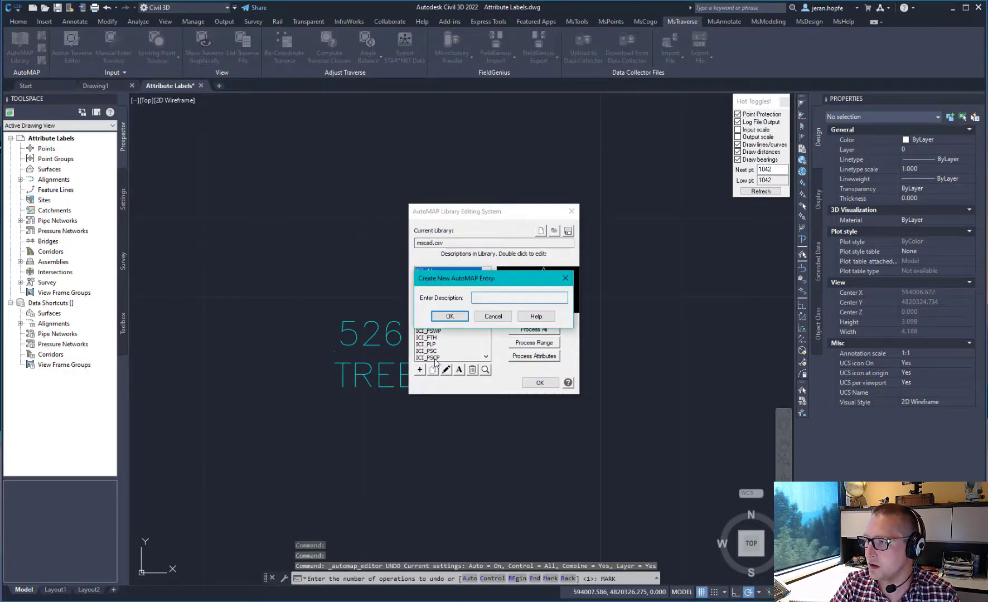
{"action": "type", "text": "TREES"}
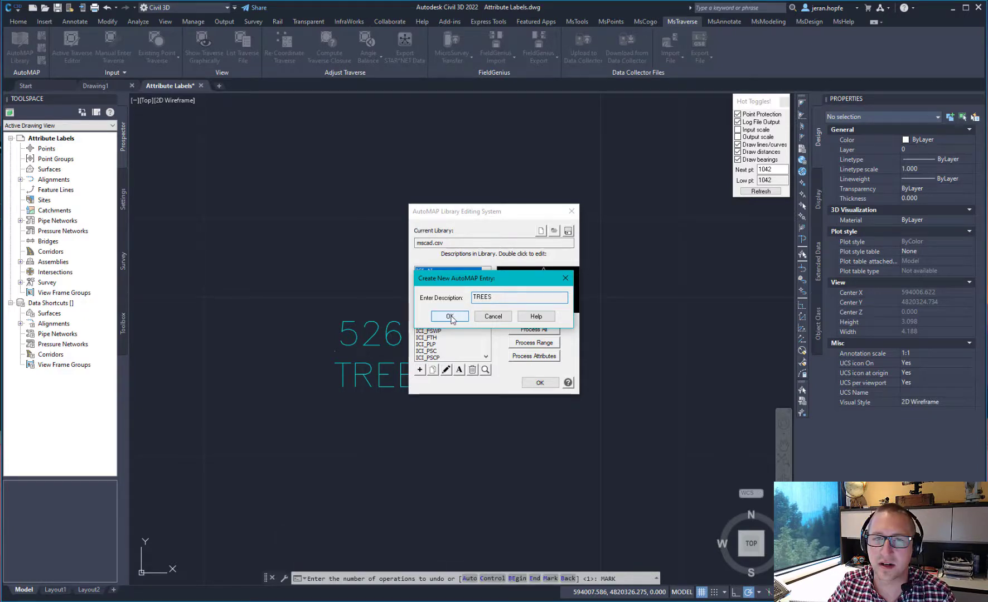
{"action": "left_click", "coordinate": [449, 316]}
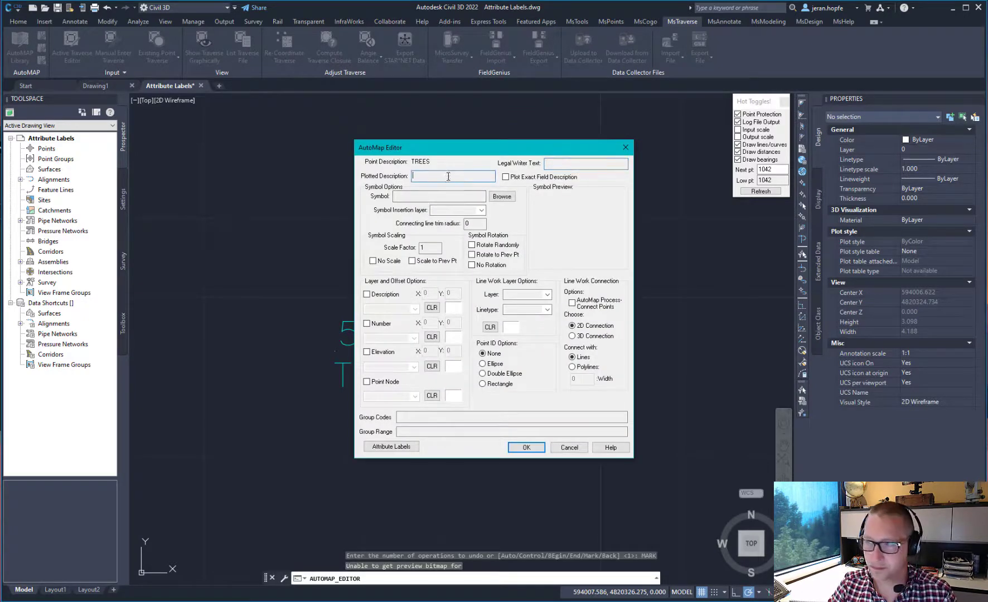
{"action": "type", "text": "Tree"}
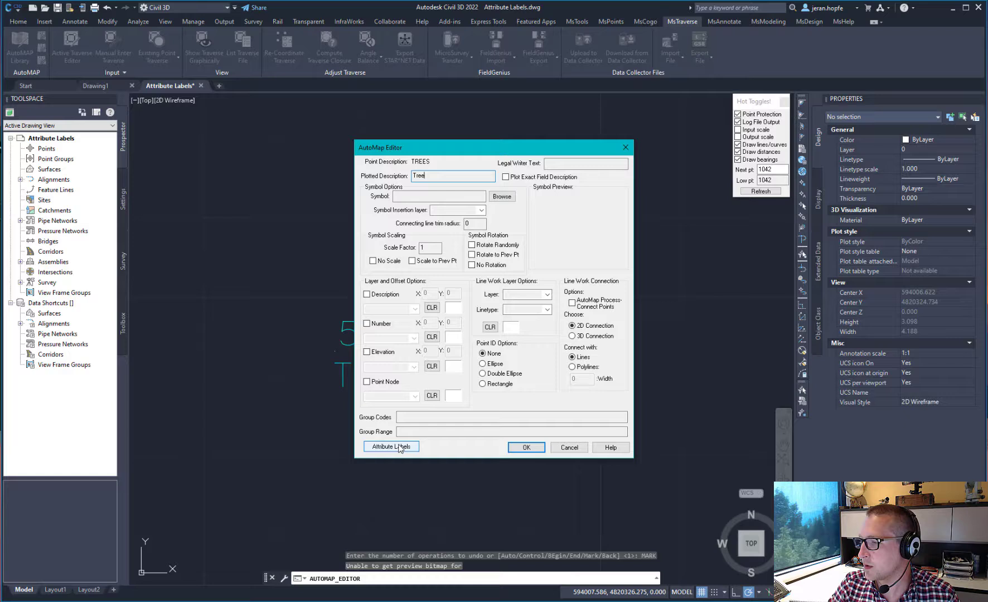
- Add a TREE_ID label: prefix 'ID:', offset Y -3, rotation 90, layer TREE_ID, cyan
{"action": "left_click", "coordinate": [390, 446]}
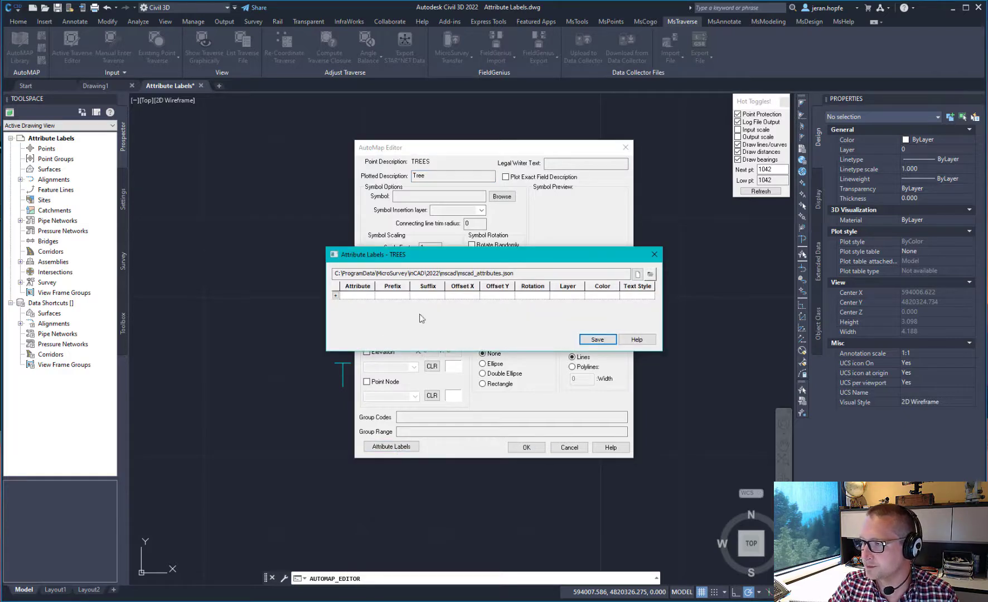
{"action": "mouse_move", "coordinate": [444, 307]}
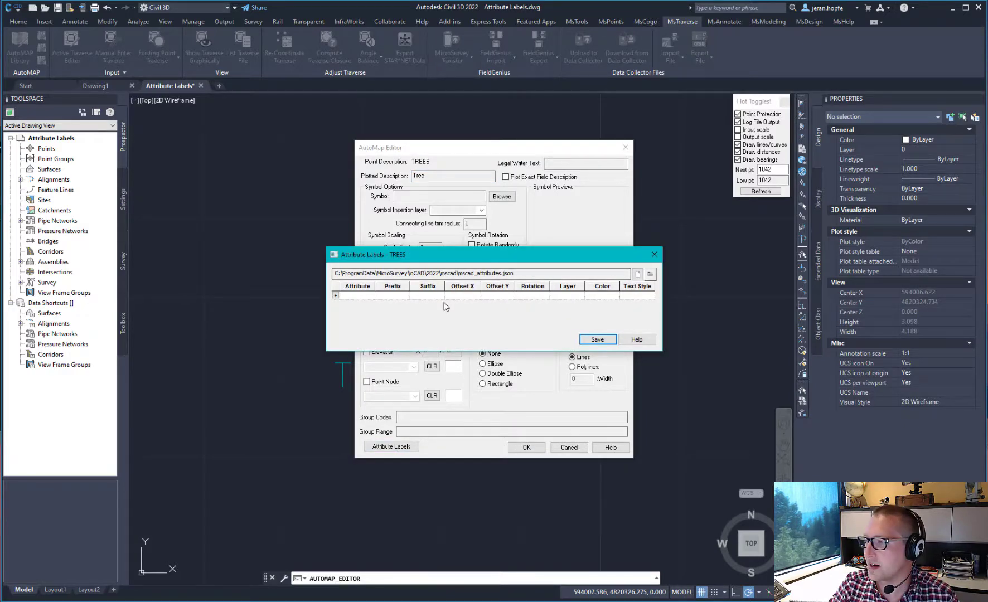
{"action": "left_click", "coordinate": [519, 273]}
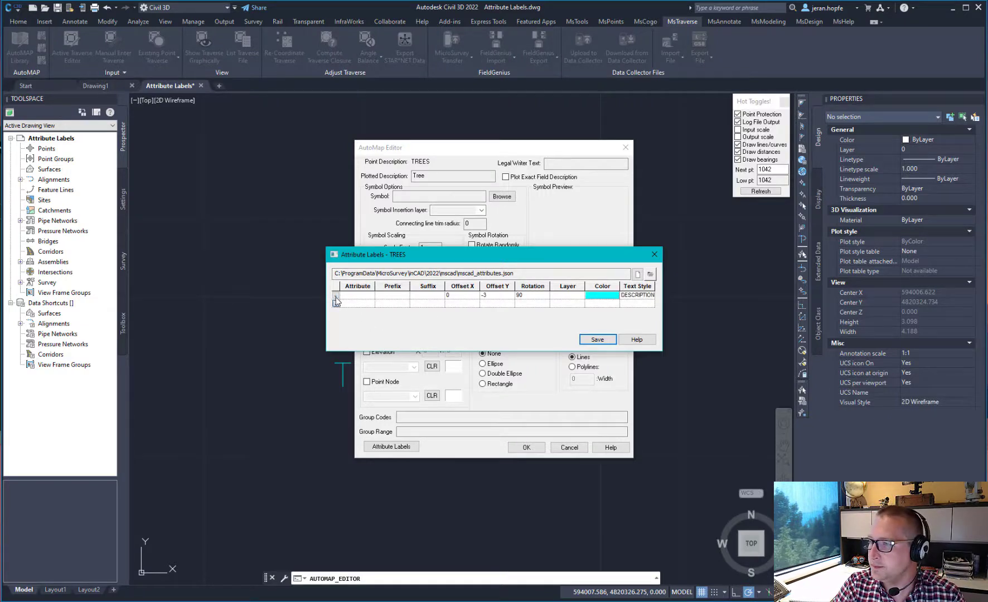
{"action": "left_click", "coordinate": [369, 297]}
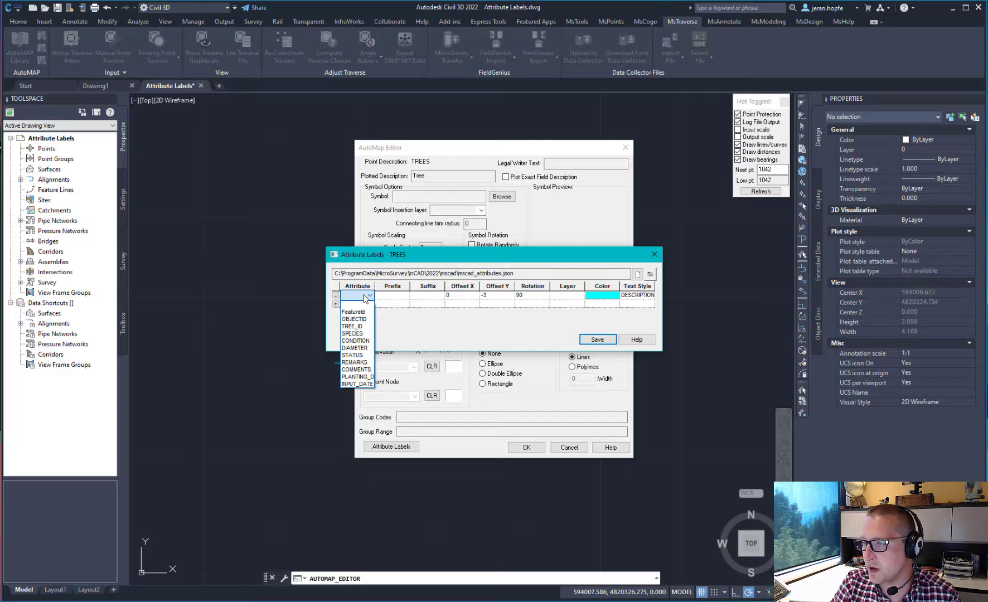
{"action": "left_click", "coordinate": [354, 326]}
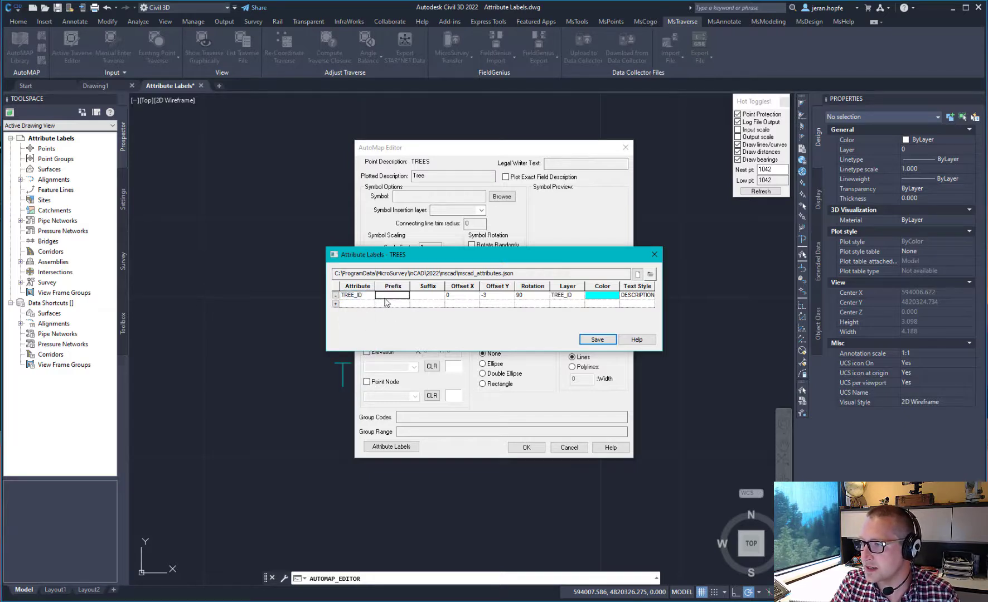
{"action": "type", "text": "ID:"}
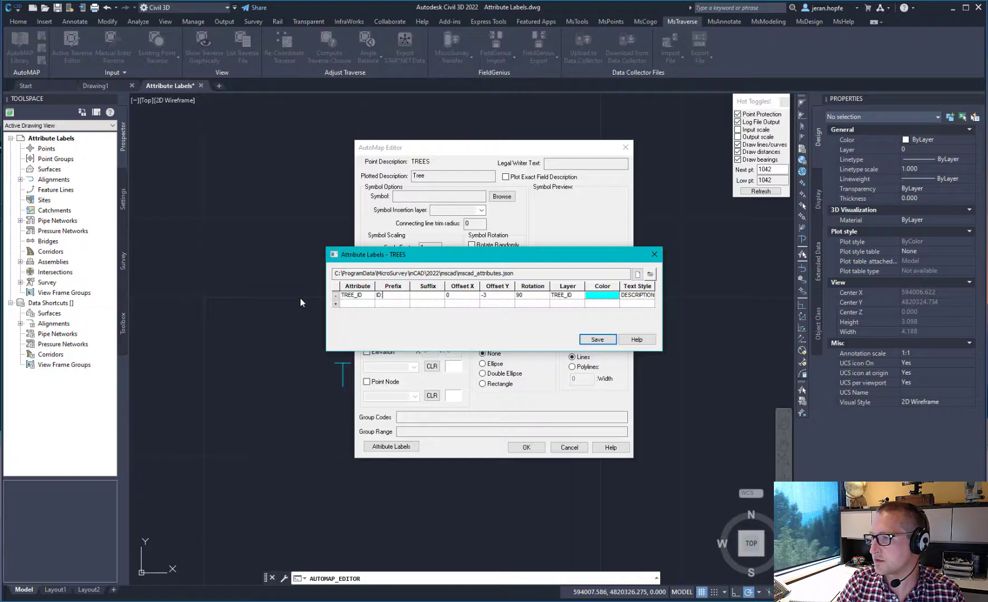
{"action": "left_click", "coordinate": [393, 295]}
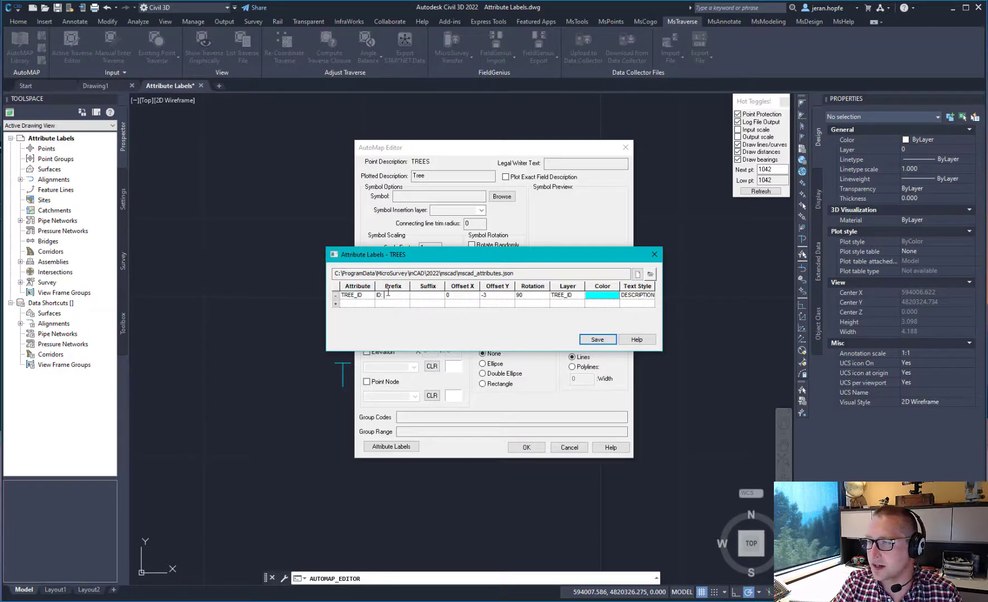
{"action": "mouse_move", "coordinate": [519, 306]}
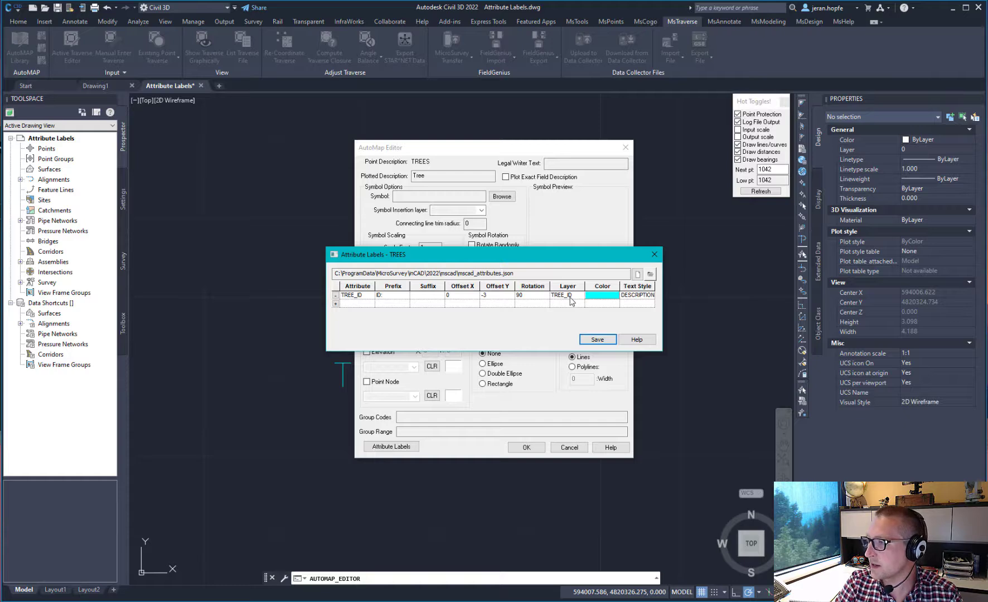
{"action": "left_click", "coordinate": [649, 296]}
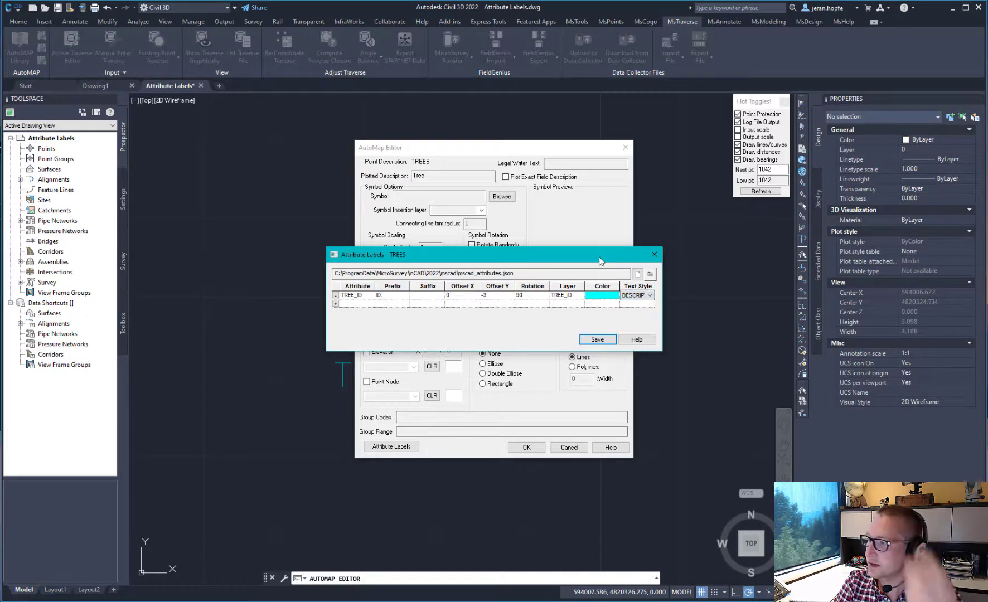
{"action": "left_click", "coordinate": [336, 303]}
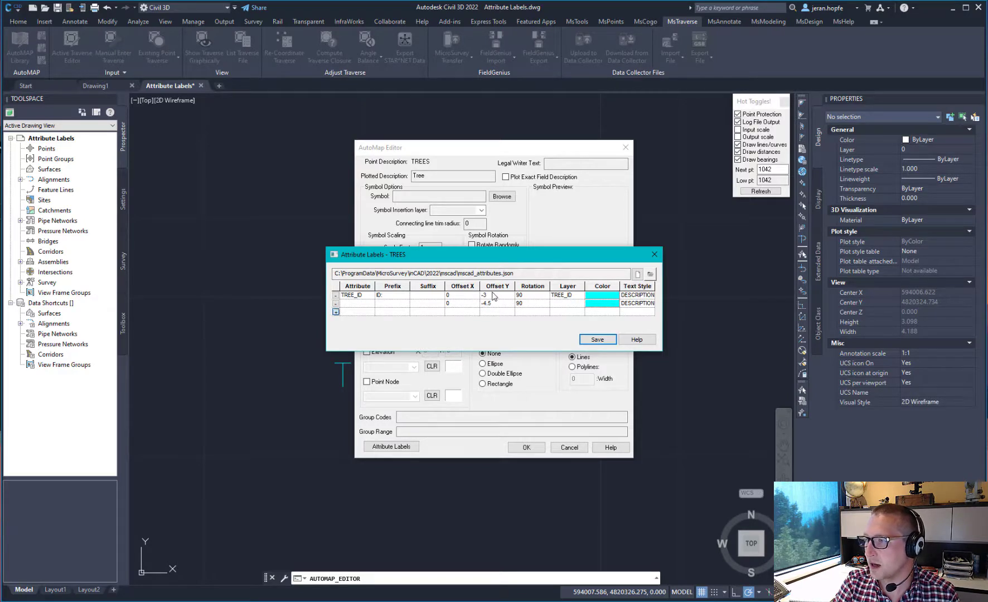
- Add a DIAMETER label with prefix 'Dripline:' and suffix 'm'
{"action": "left_click", "coordinate": [371, 295]}
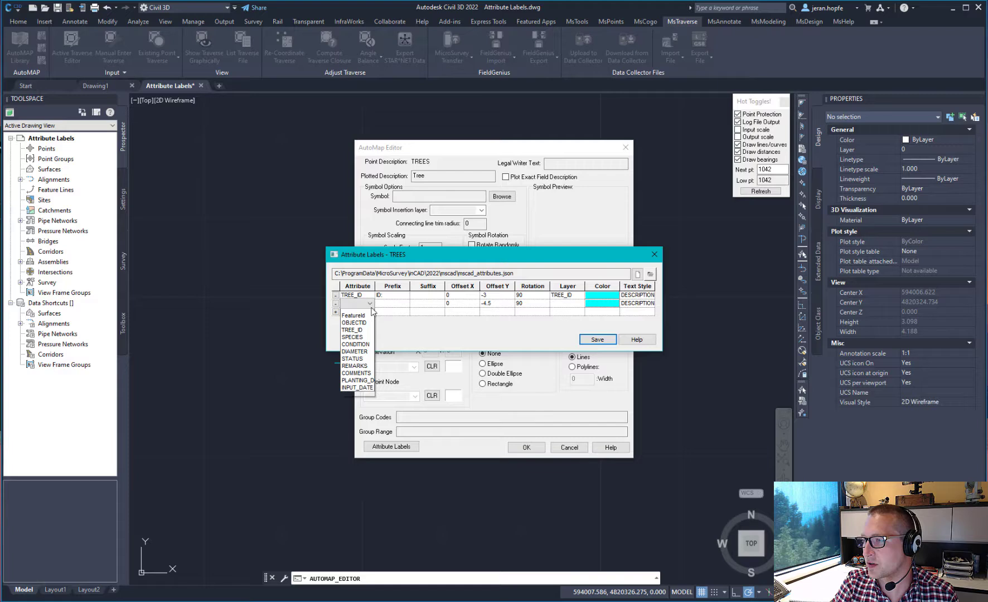
{"action": "mouse_move", "coordinate": [352, 334]}
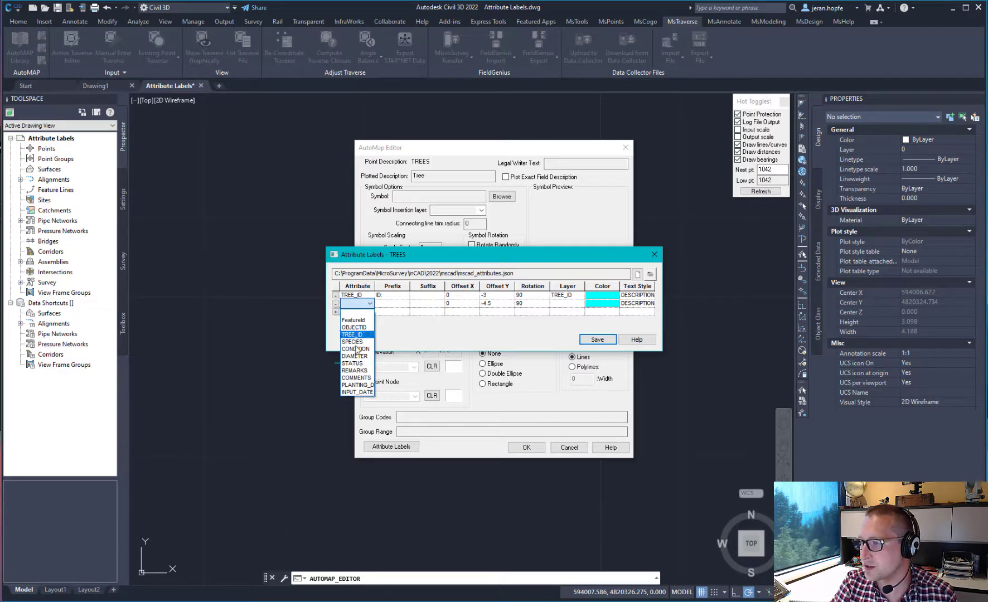
{"action": "left_click", "coordinate": [353, 357]}
{"action": "type", "text": "Dripline:"}
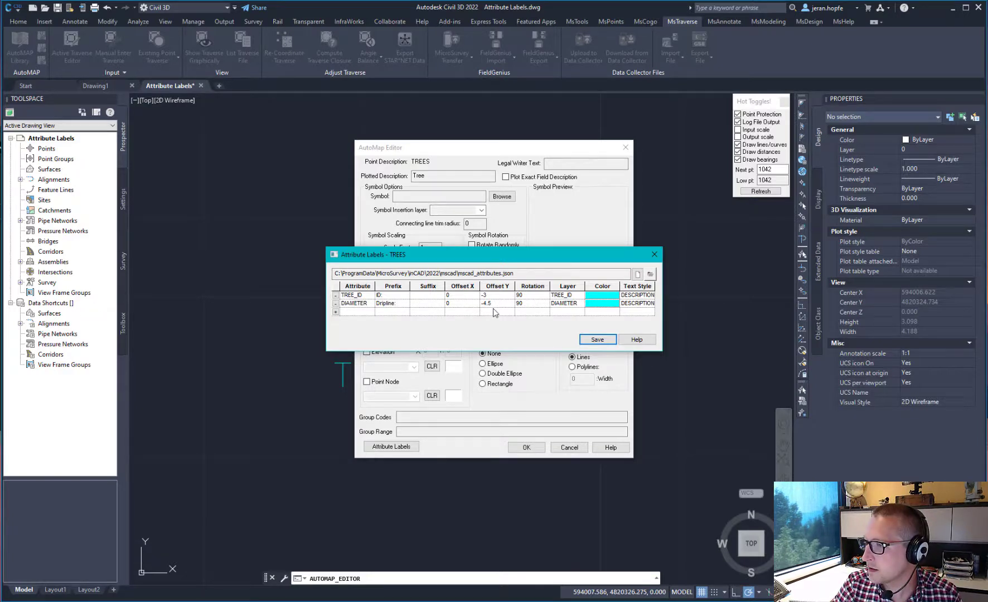
{"action": "type", "text": "m"}
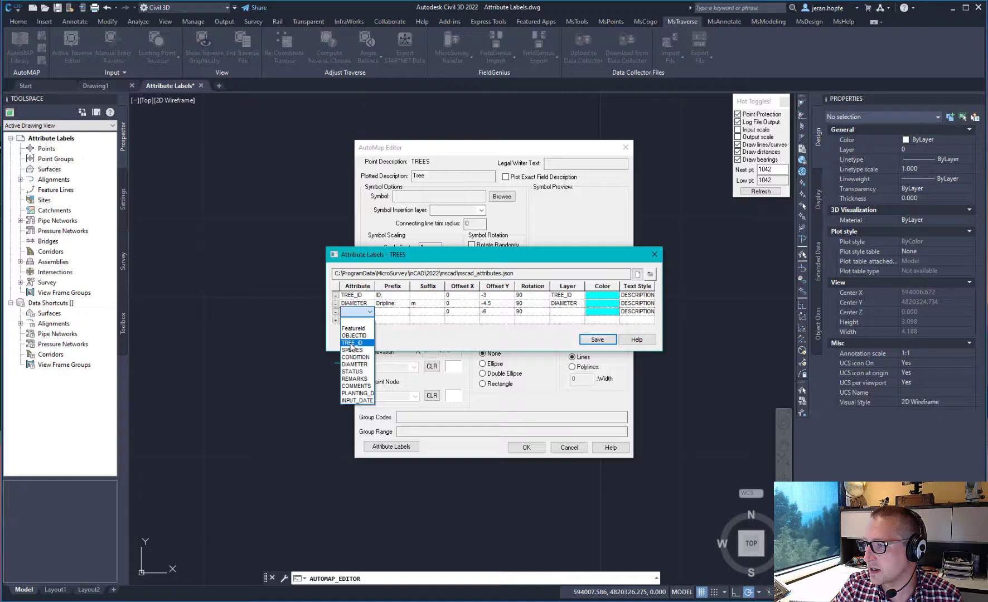
- Add a SPECIES label with prefix 'Type:' and give it a different colour
{"action": "left_click", "coordinate": [353, 350]}
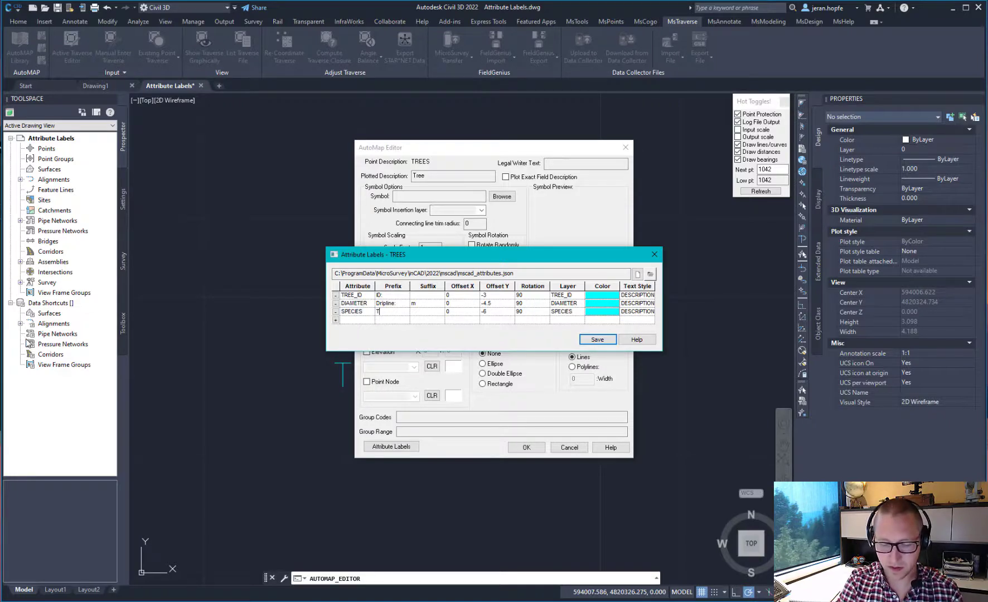
{"action": "type", "text": "ype:"}
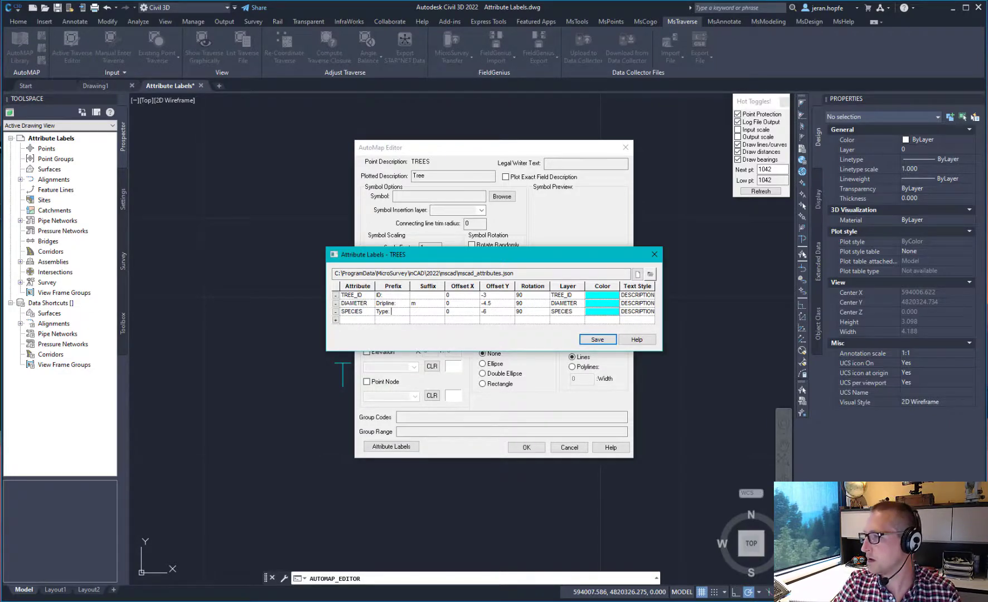
{"action": "left_click", "coordinate": [600, 295]}
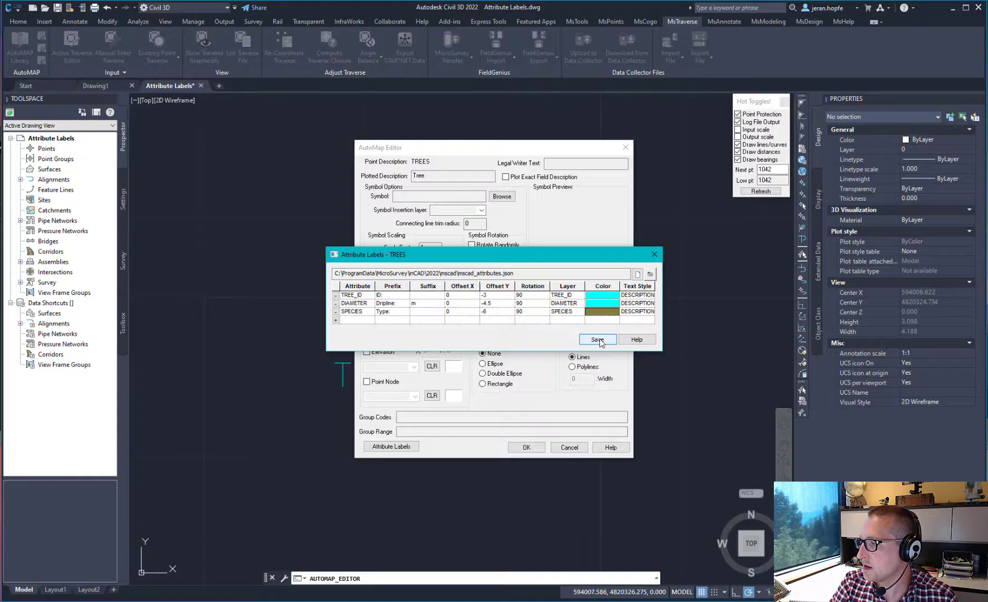
- Save the TREES label settings, then Process All and confirm saving library changes
{"action": "left_click", "coordinate": [596, 341]}
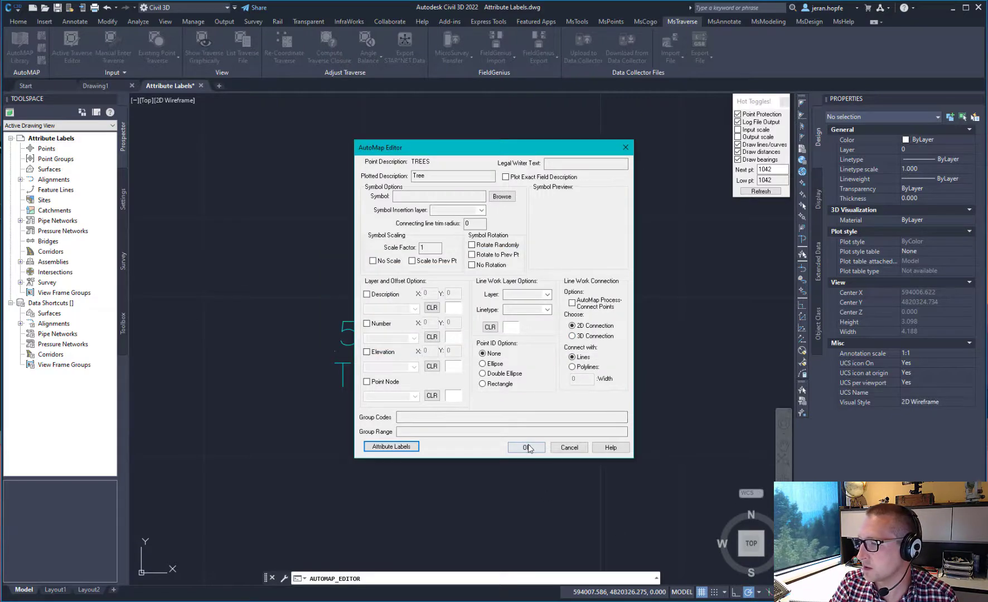
{"action": "left_click", "coordinate": [500, 197]}
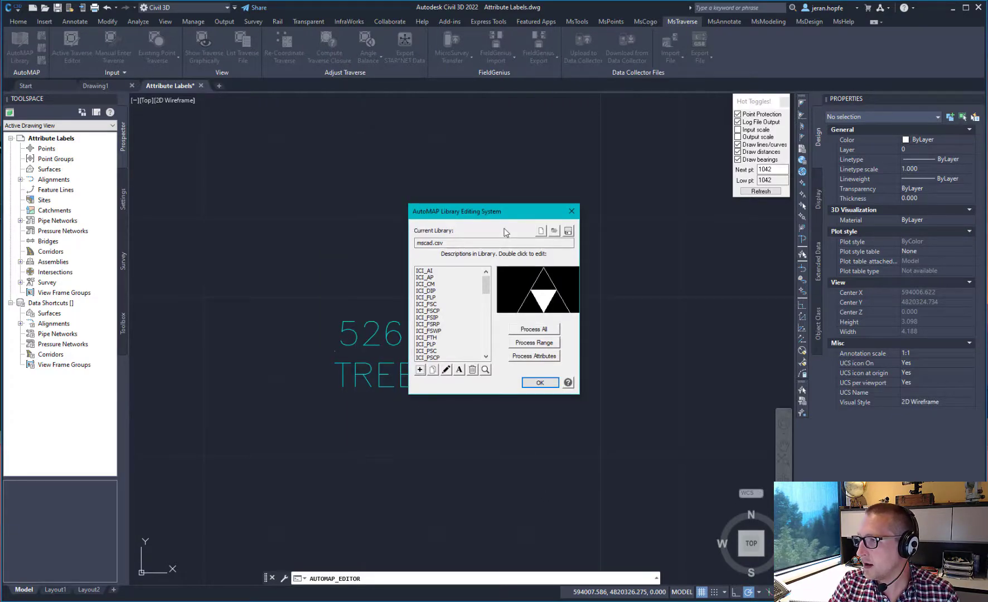
{"action": "left_click_drag", "start_coordinate": [494, 211], "coordinate": [504, 178]}
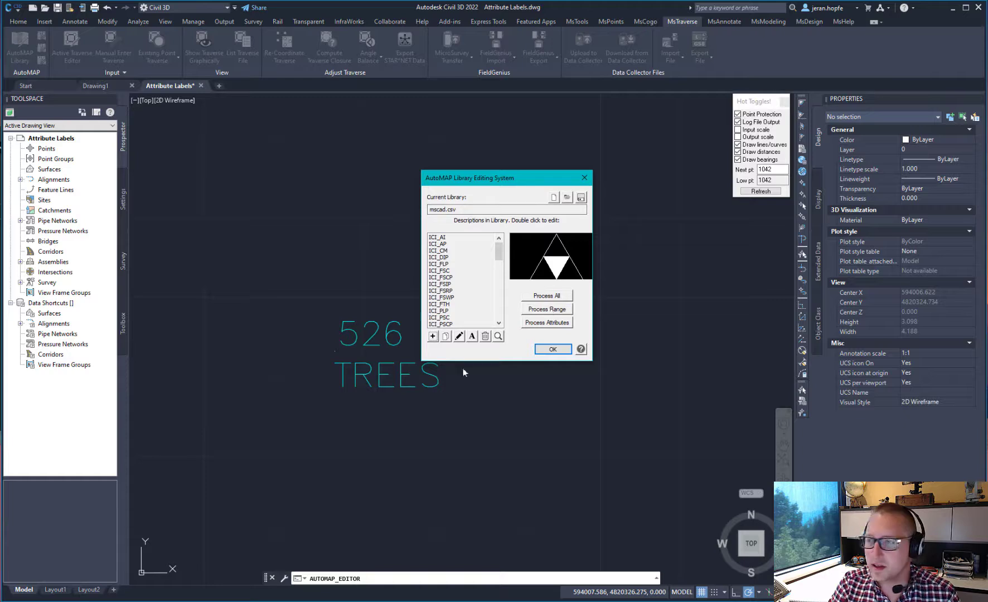
{"action": "mouse_move", "coordinate": [368, 301]}
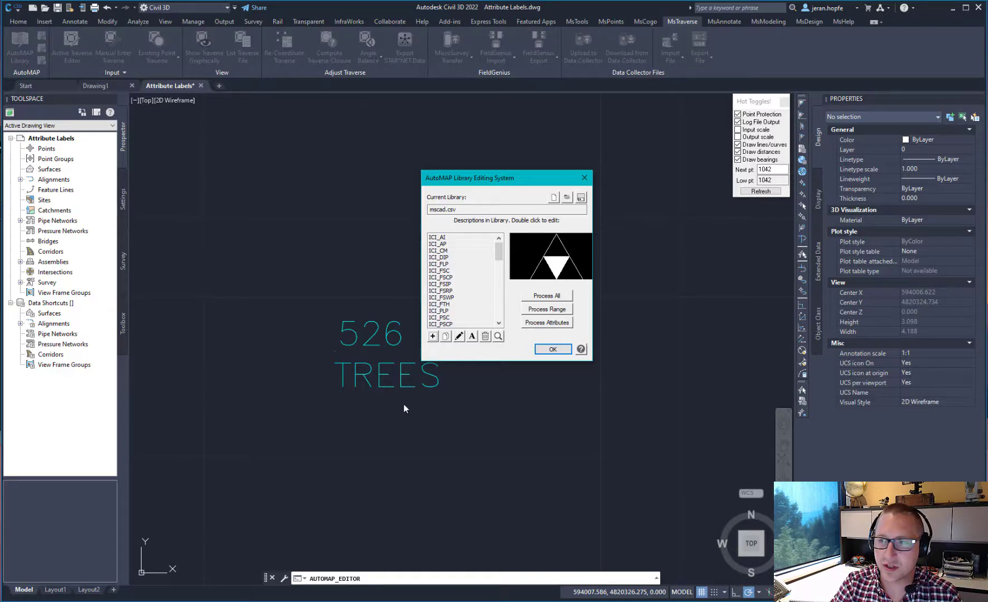
{"action": "mouse_move", "coordinate": [485, 363]}
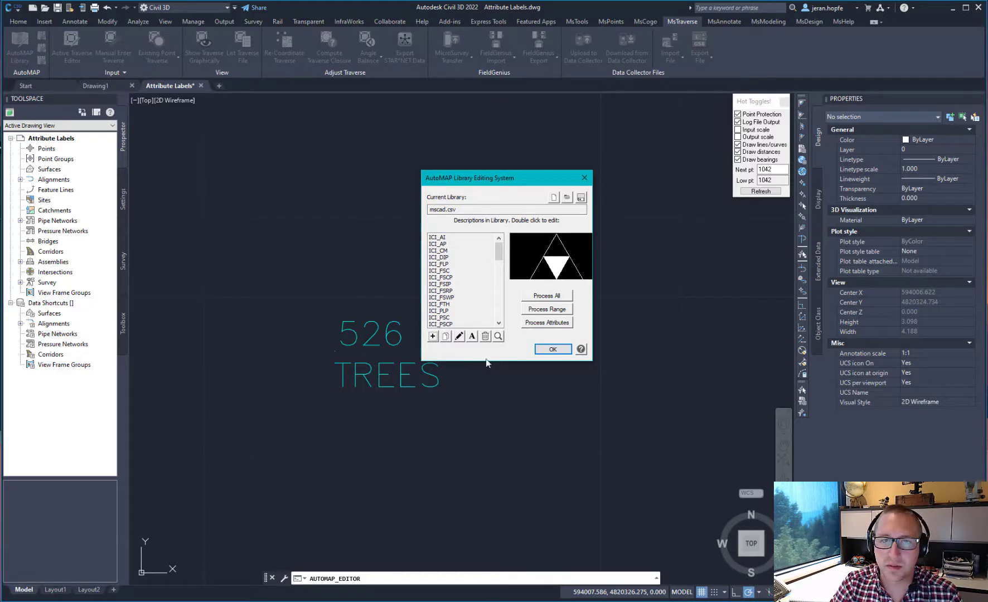
{"action": "mouse_move", "coordinate": [547, 322]}
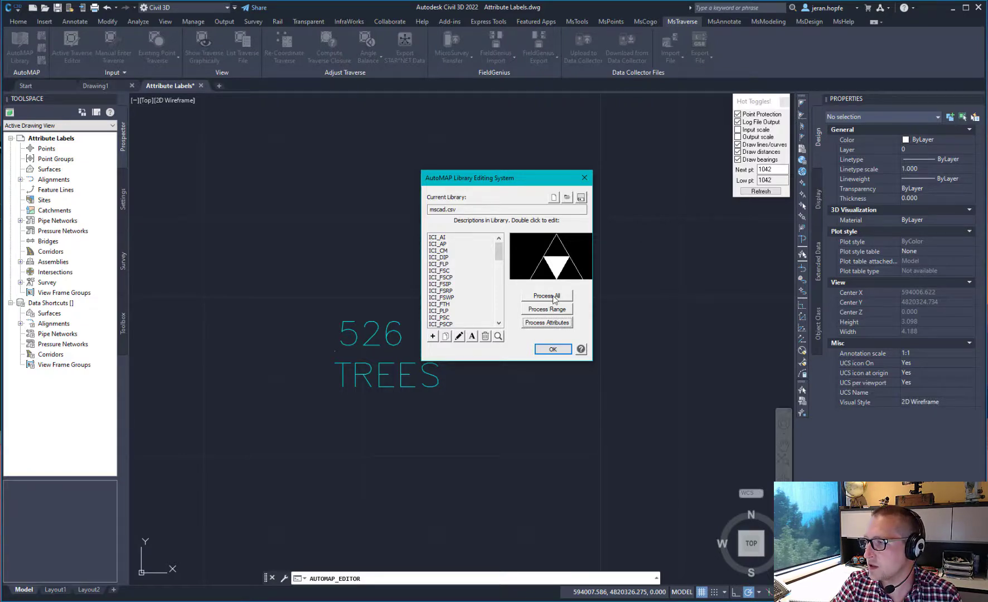
{"action": "left_click", "coordinate": [552, 349]}
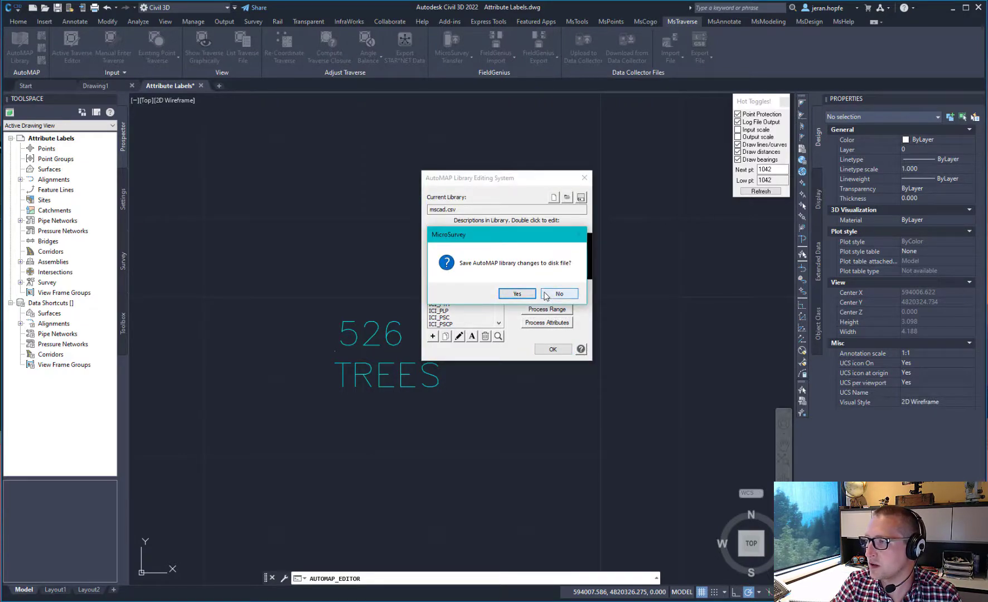
{"action": "left_click", "coordinate": [516, 293]}
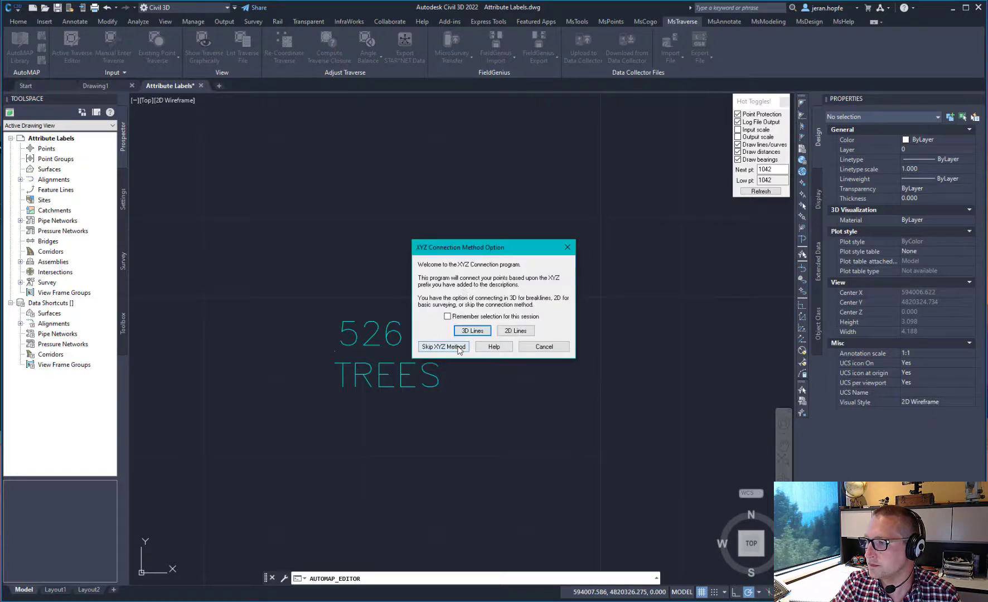
- Skip the XYZ connection method so AutoMAP finishes processing the points
{"action": "left_click", "coordinate": [443, 346]}
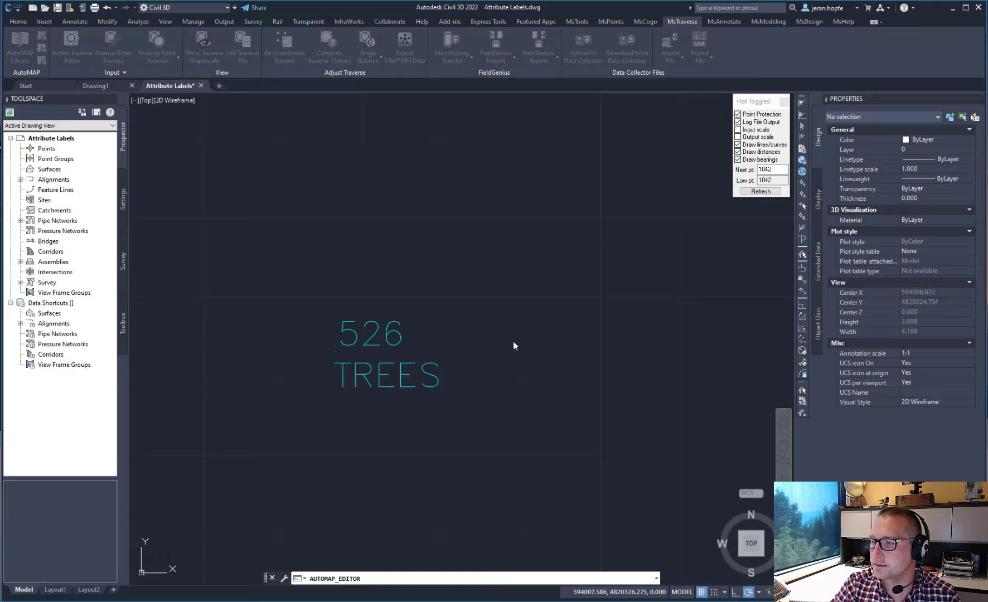
{"action": "mouse_move", "coordinate": [490, 354]}
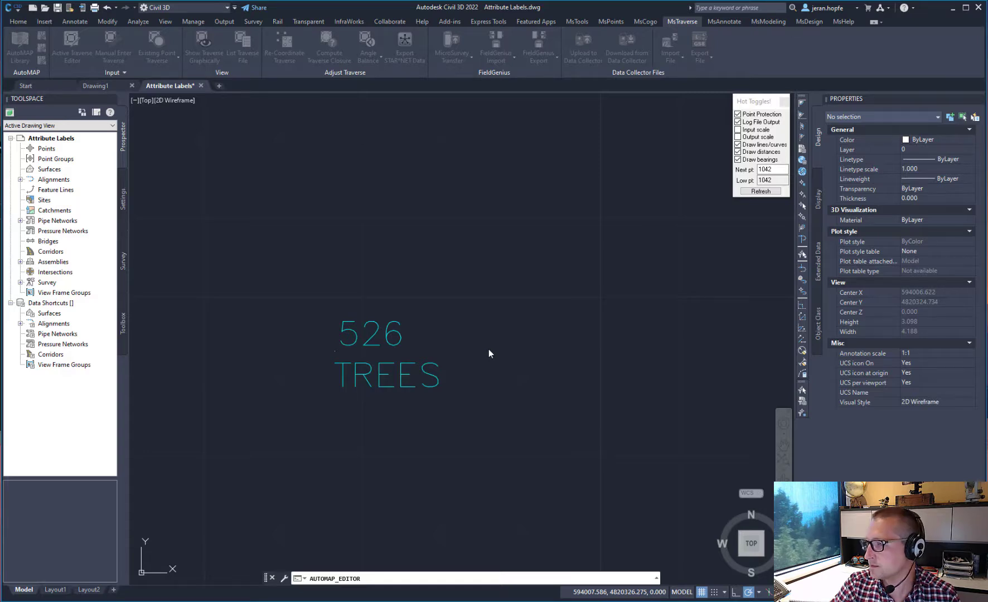
{"action": "mouse_move", "coordinate": [401, 308]}
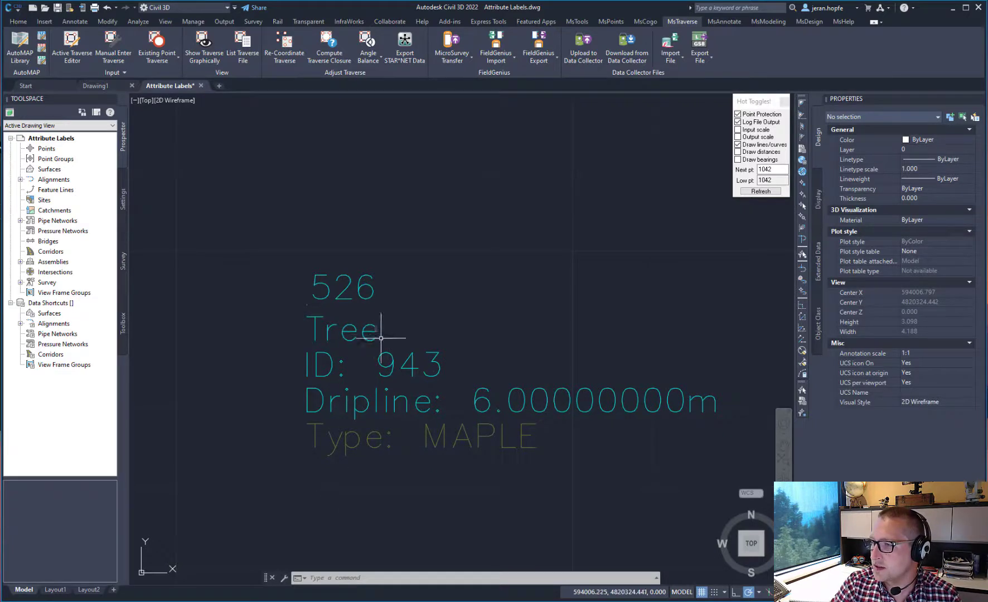
{"action": "mouse_move", "coordinate": [323, 475]}
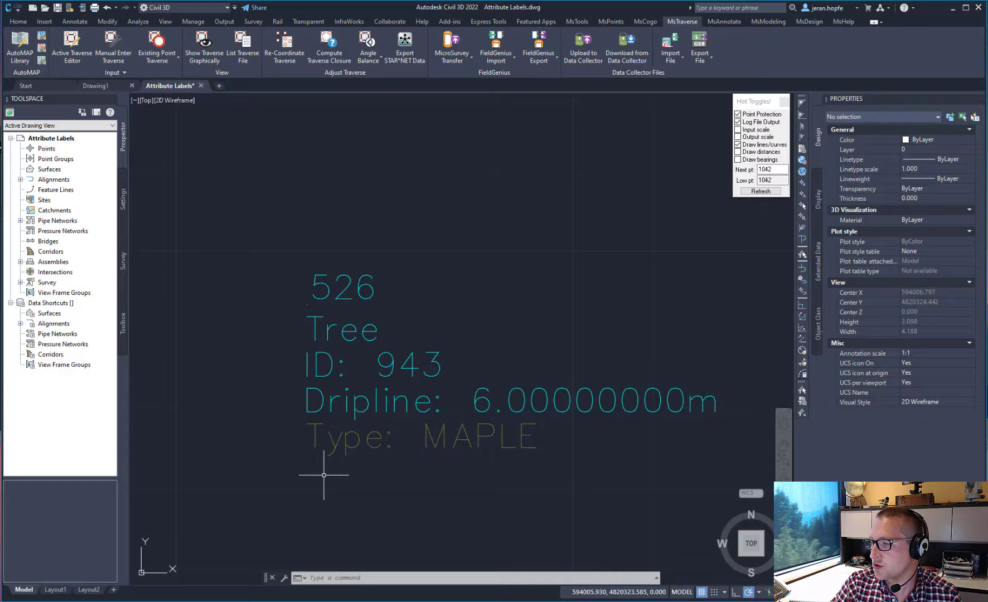